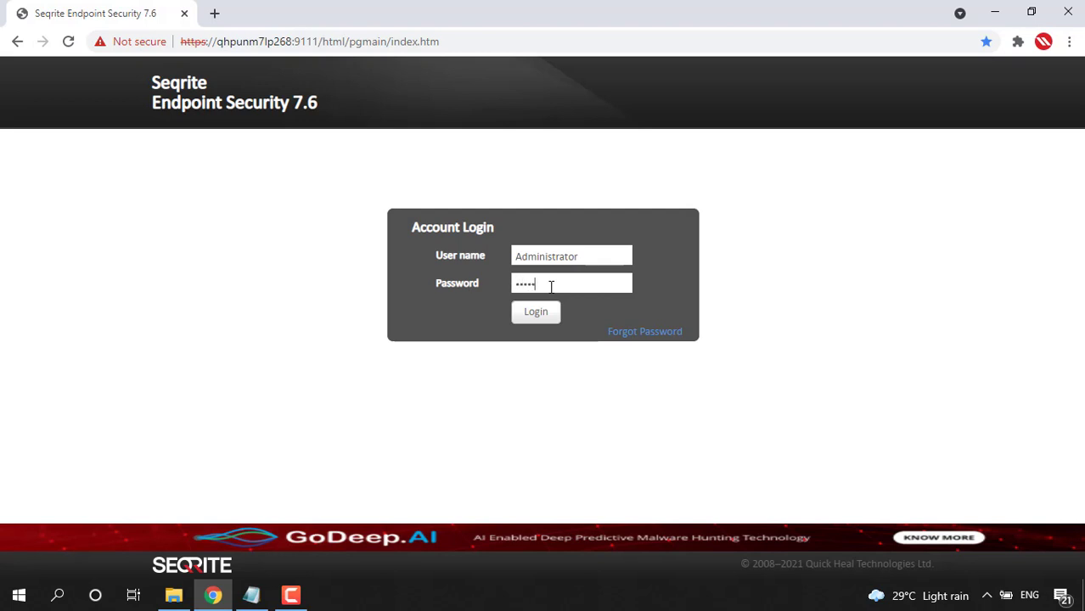
- Log in to the web console as Administrator to reach the dashboard
left_click(537, 312)
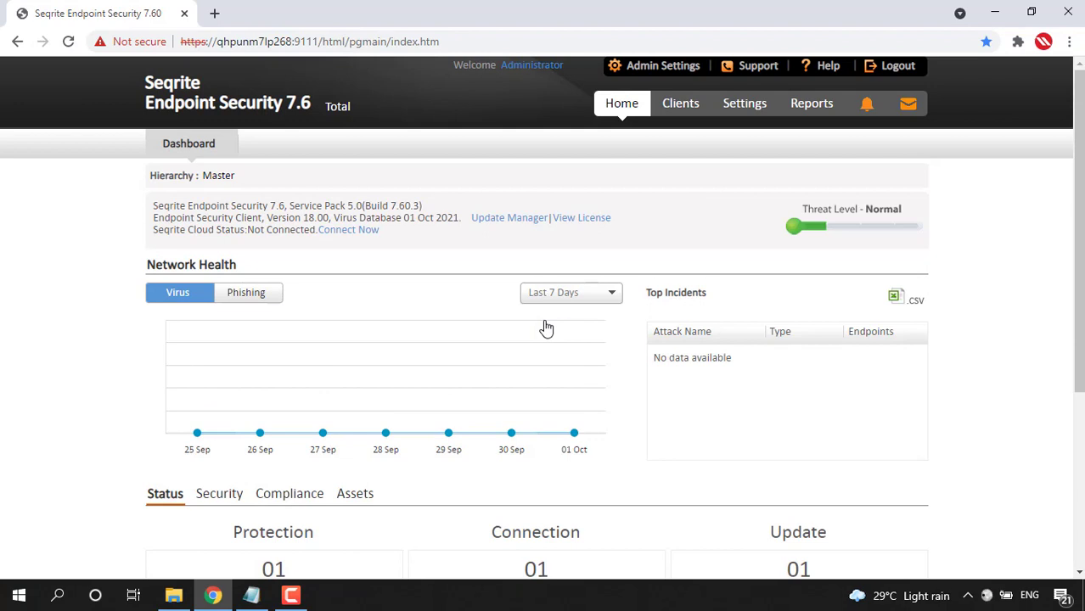
mouse_move(554, 197)
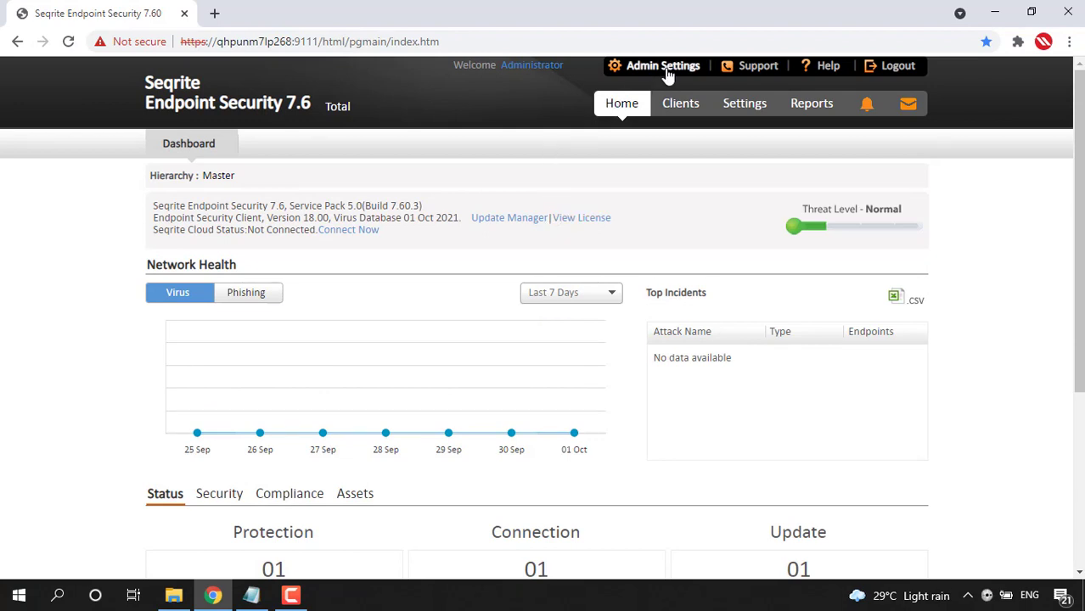
- Go to Admin Settings > Clients to show the Client Installation page
left_click(664, 64)
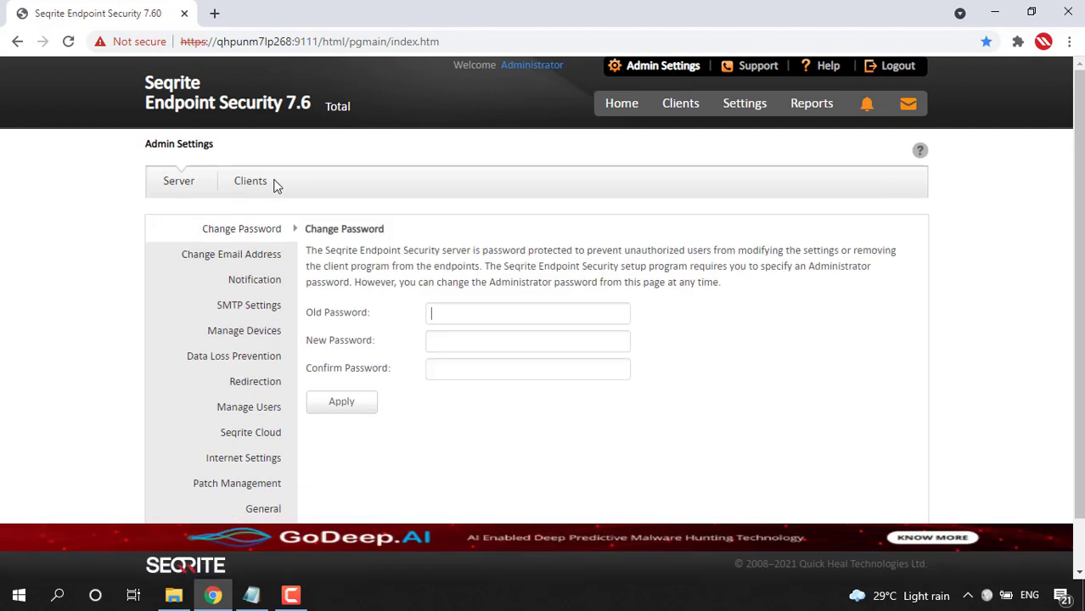
left_click(249, 180)
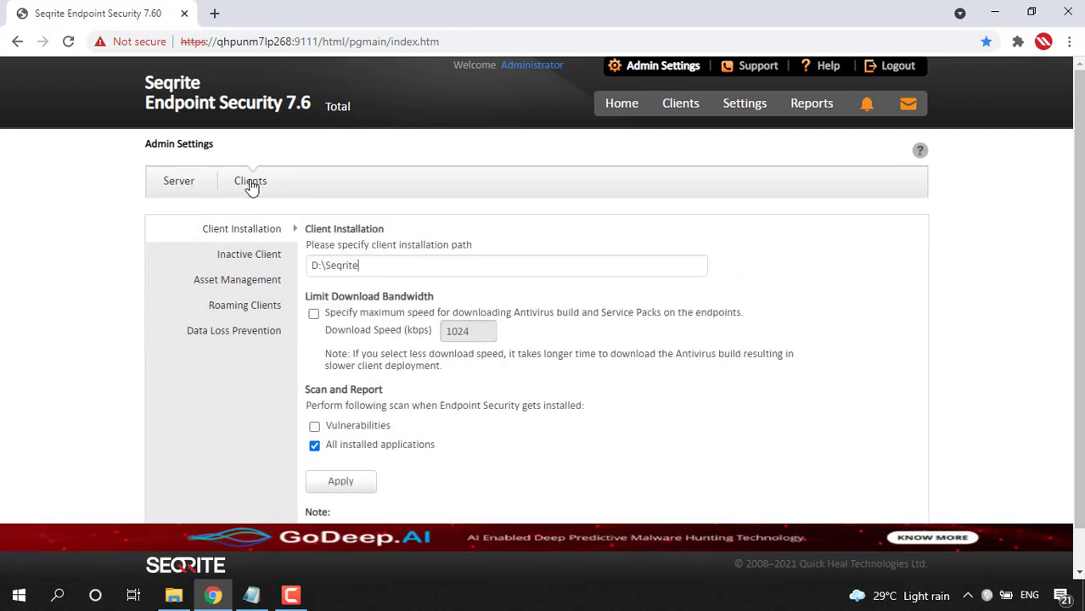
mouse_move(258, 238)
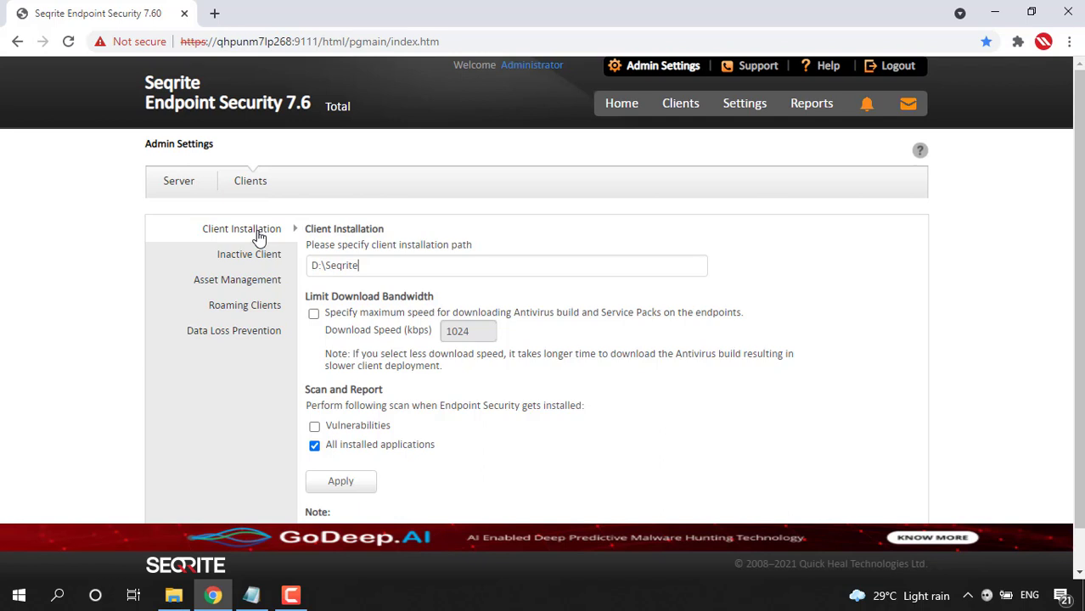
mouse_move(314, 312)
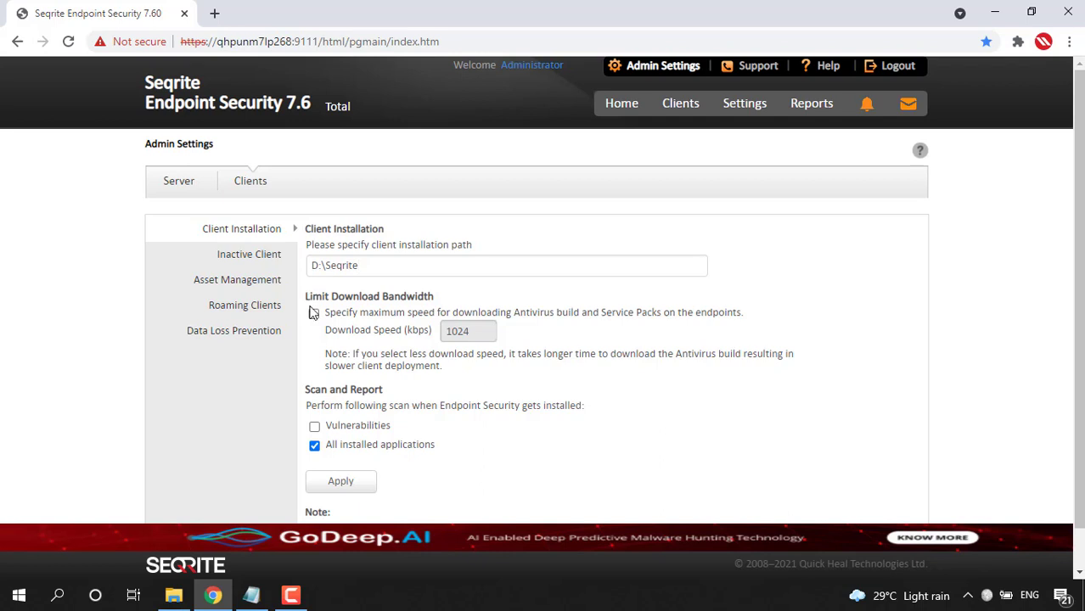
- Enable the download bandwidth limit with download speed 512 kbps
left_click(314, 313)
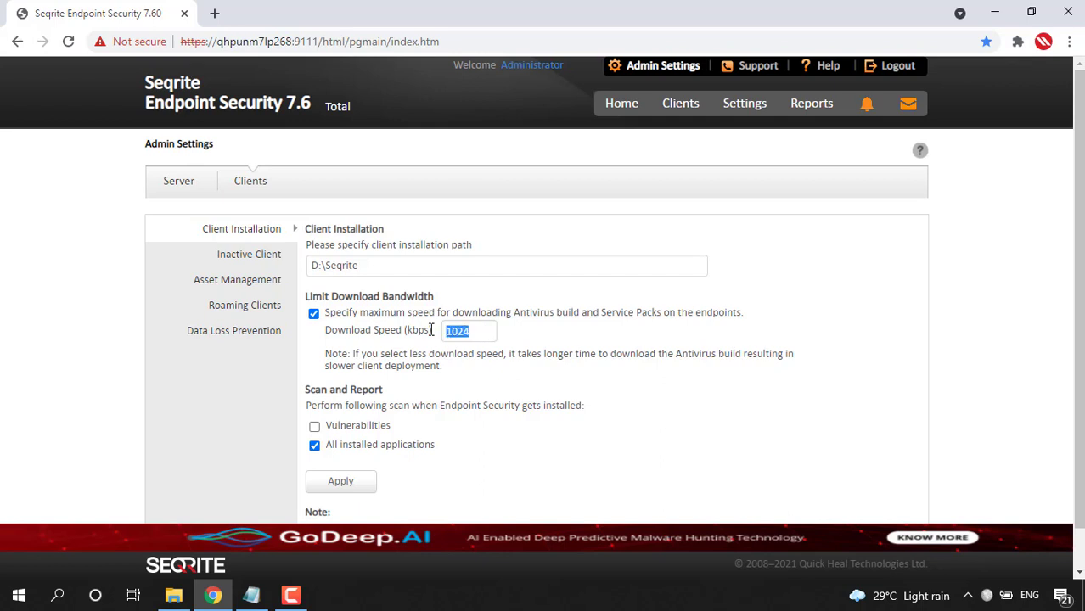
type("512")
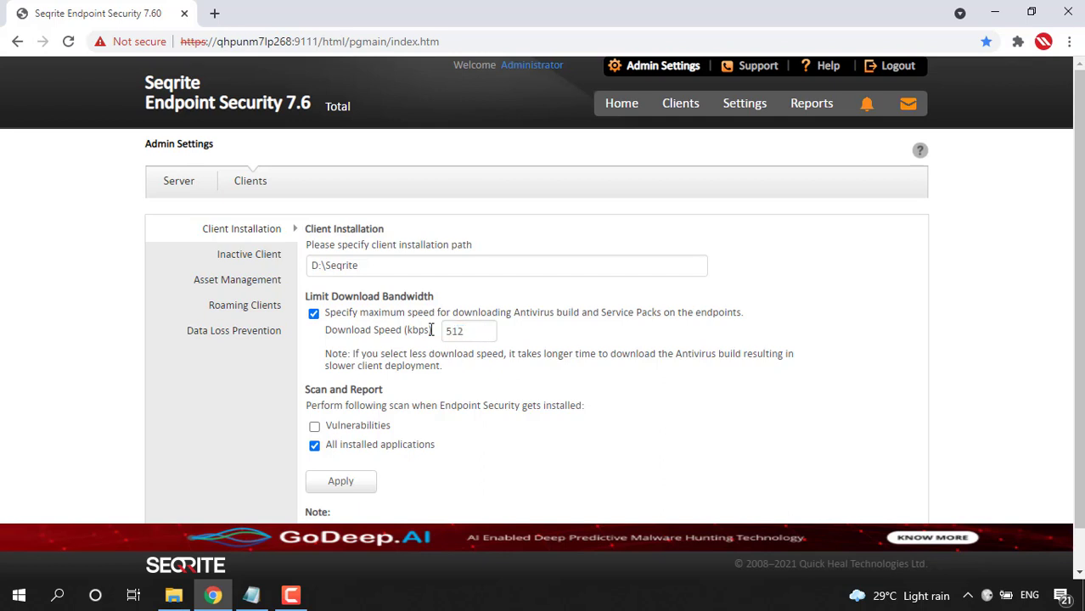